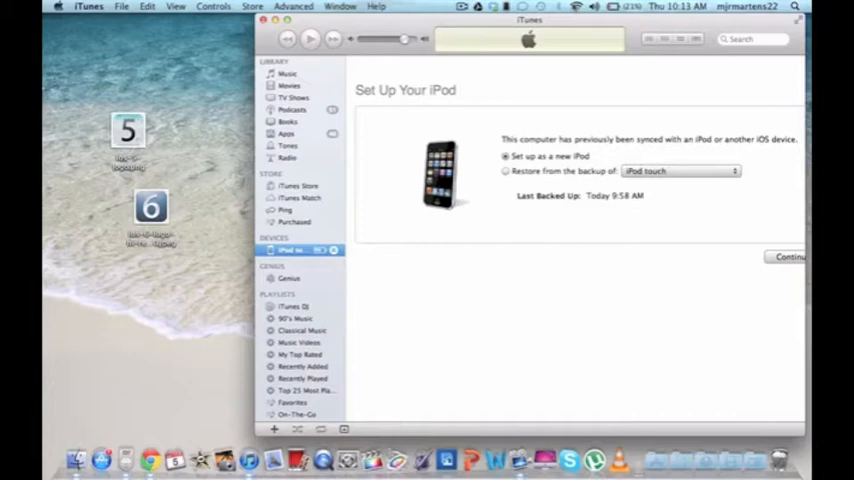
{"action": "mouse_move", "coordinate": [558, 284]}
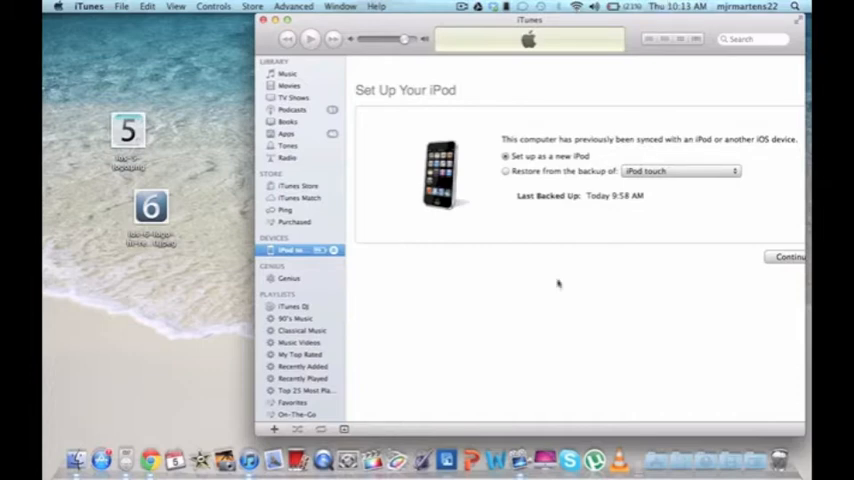
{"action": "mouse_move", "coordinate": [688, 92]}
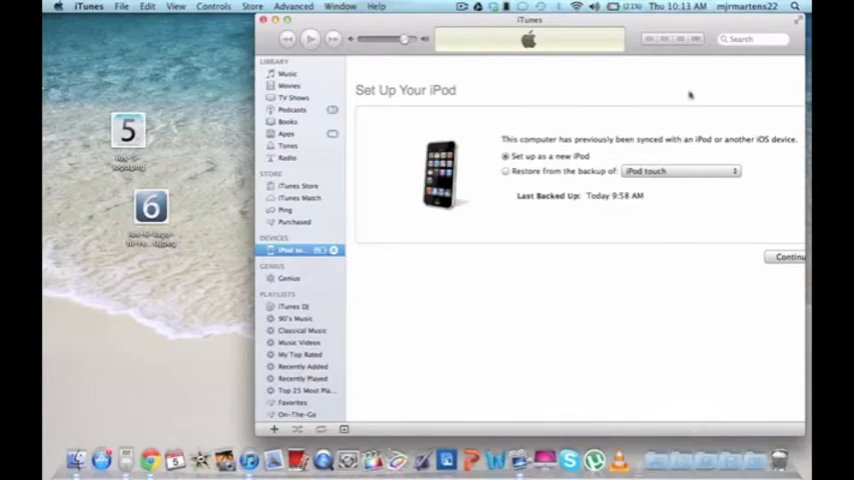
Set up as a new iPod named 'iPod', with automatic syncing of songs, photos and apps off
{"action": "left_click", "coordinate": [792, 256]}
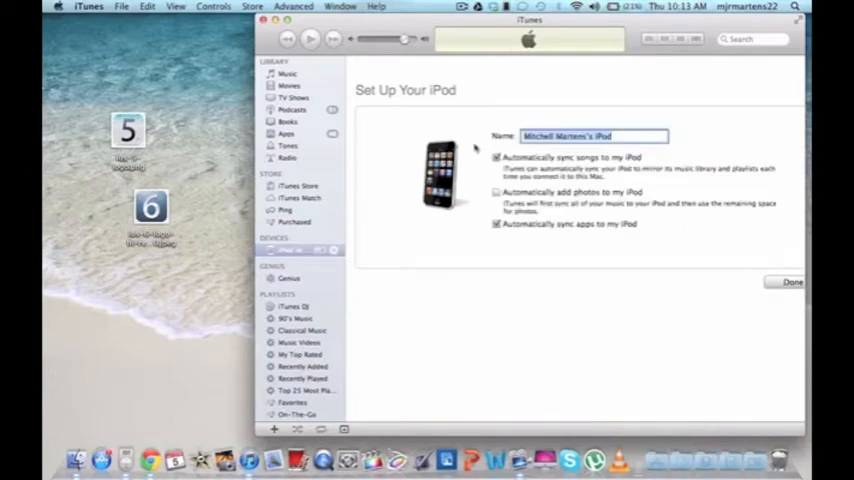
{"action": "type", "text": "iPod touch"}
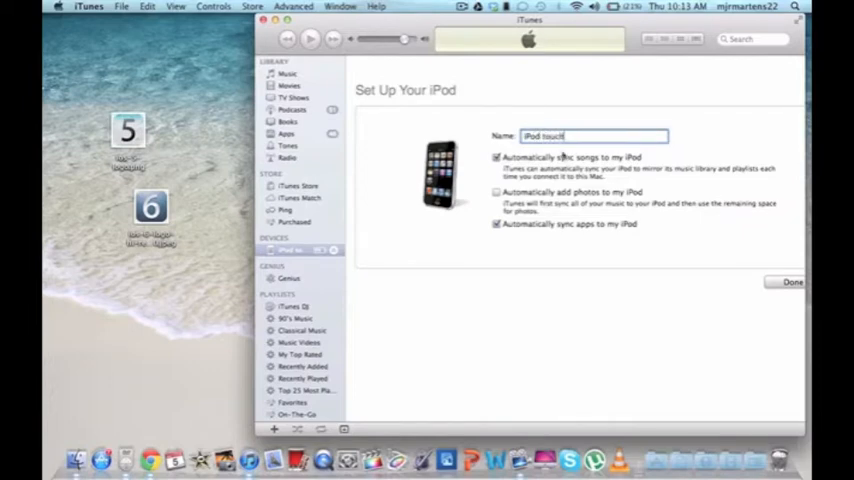
{"action": "left_click", "coordinate": [496, 156]}
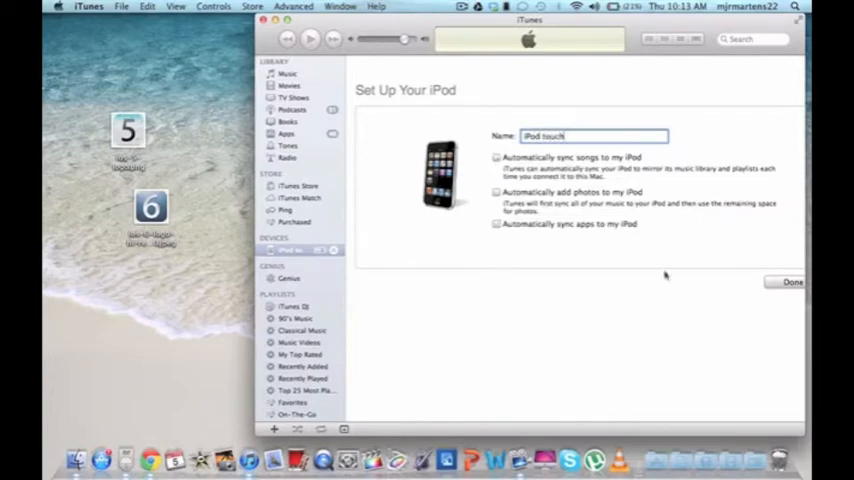
{"action": "left_click", "coordinate": [792, 280]}
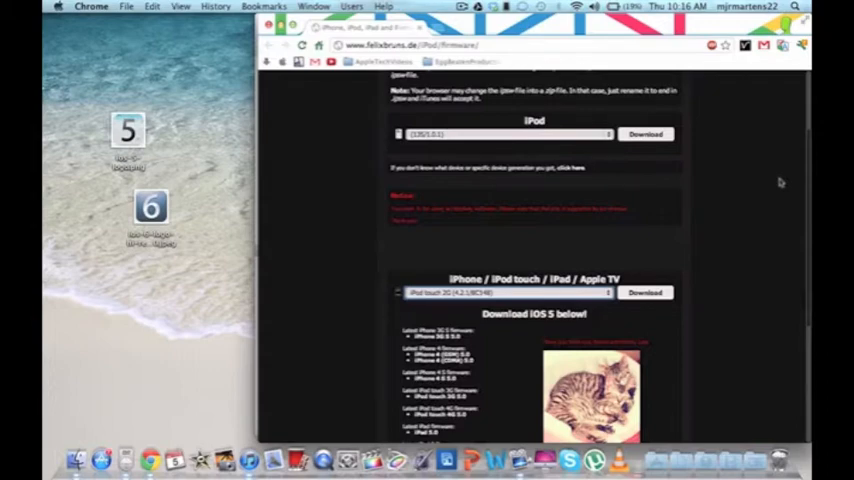
Scroll through the felixbruns.de firmware page to the iPhone / iPod touch section
{"action": "scroll", "scroll_direction": "up", "scroll_amount": 3}
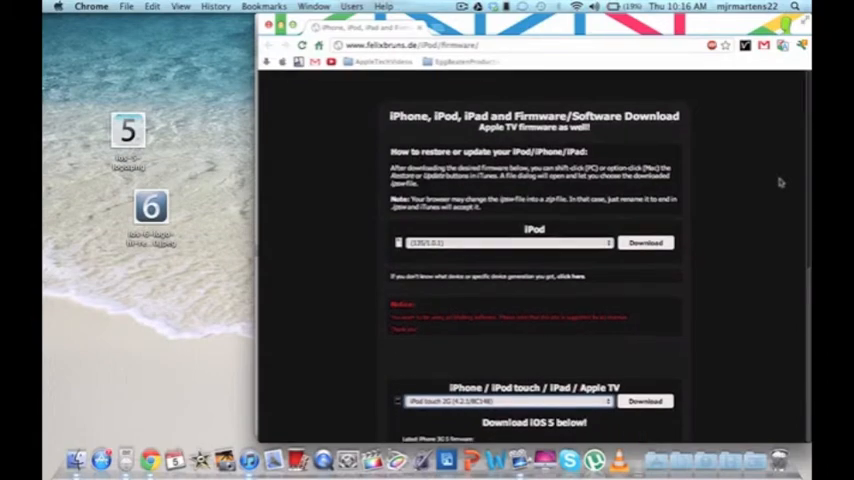
{"action": "scroll", "scroll_direction": "down", "scroll_amount": 3}
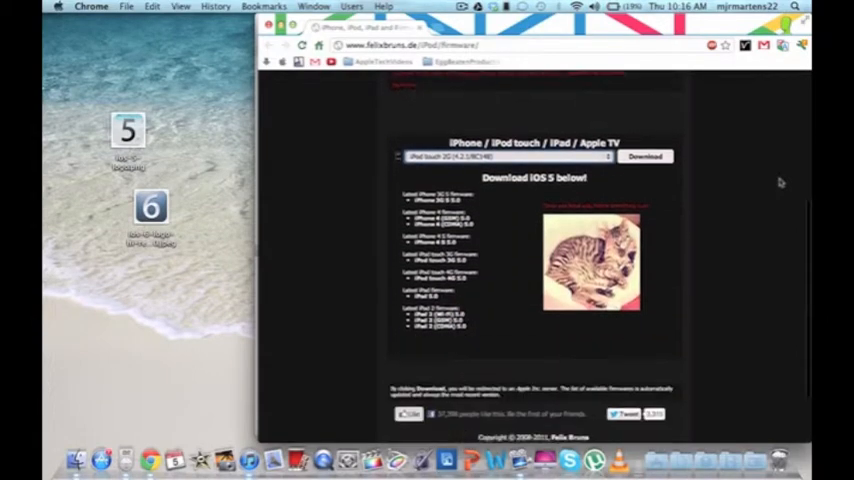
{"action": "scroll", "scroll_direction": "up", "scroll_amount": 3}
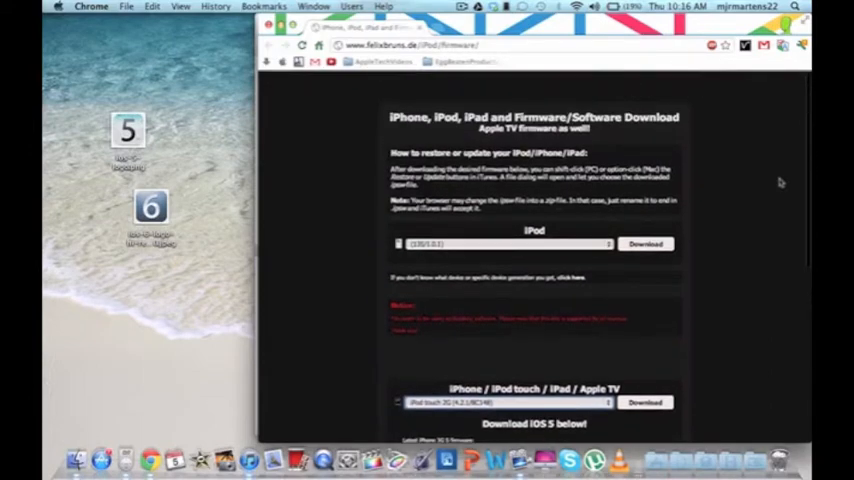
{"action": "scroll", "scroll_direction": "down", "scroll_amount": 3}
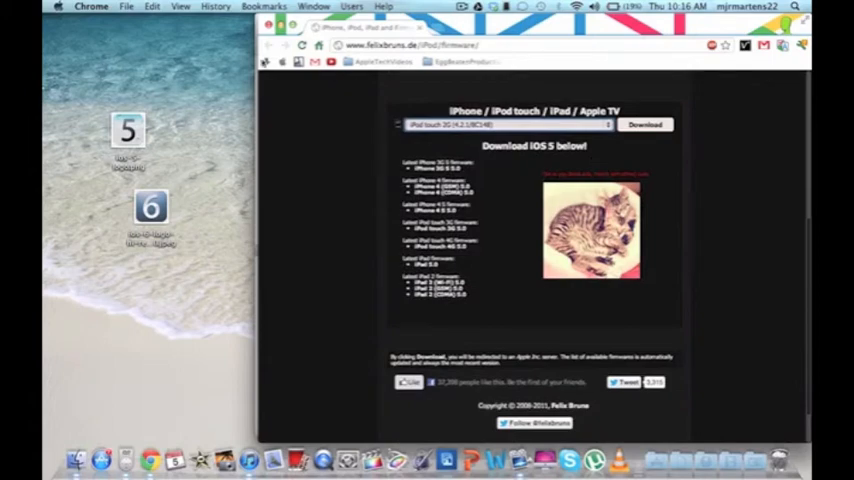
{"action": "mouse_move", "coordinate": [512, 180]}
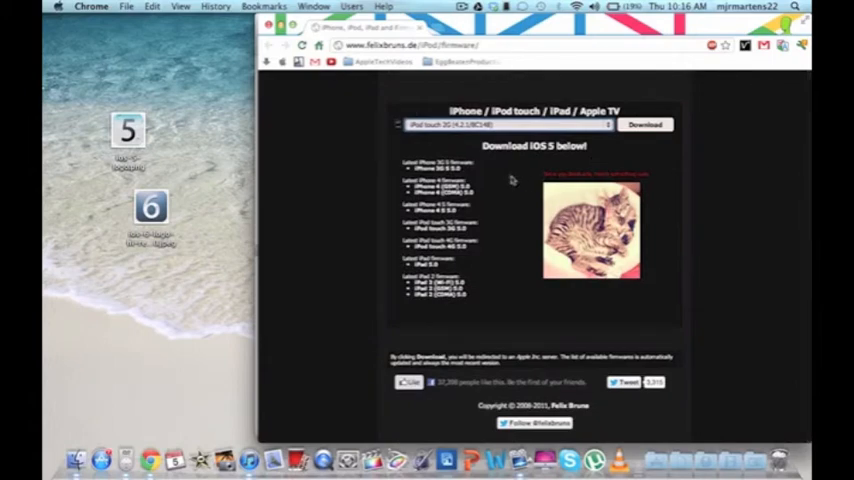
Choose the iPod touch 4.2.1 firmware from the device list and start its download
{"action": "left_click", "coordinate": [500, 124]}
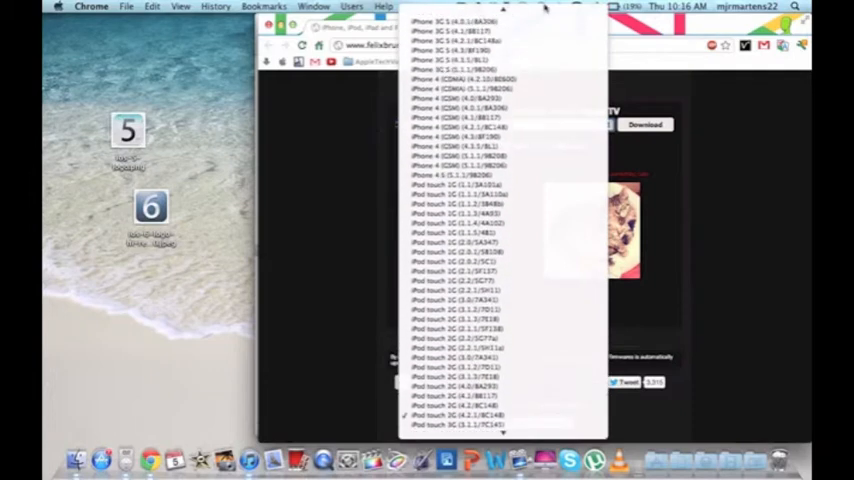
{"action": "scroll", "scroll_direction": "down", "scroll_amount": 3}
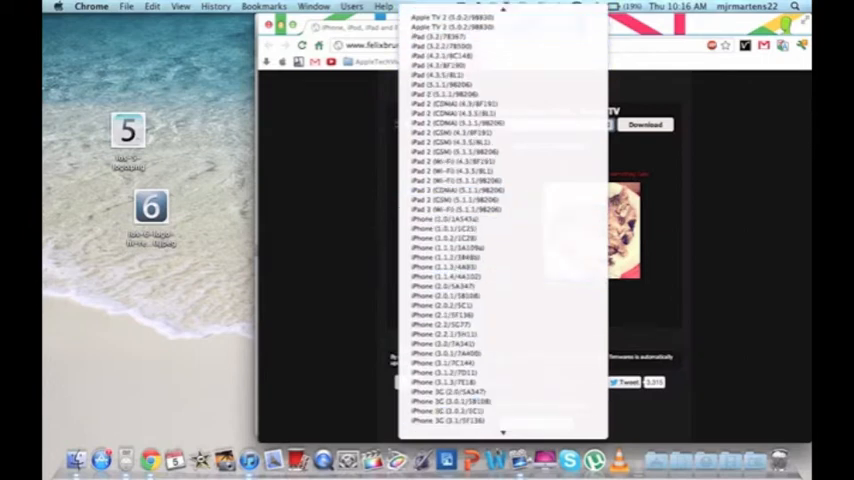
{"action": "scroll", "scroll_direction": "down", "scroll_amount": 3}
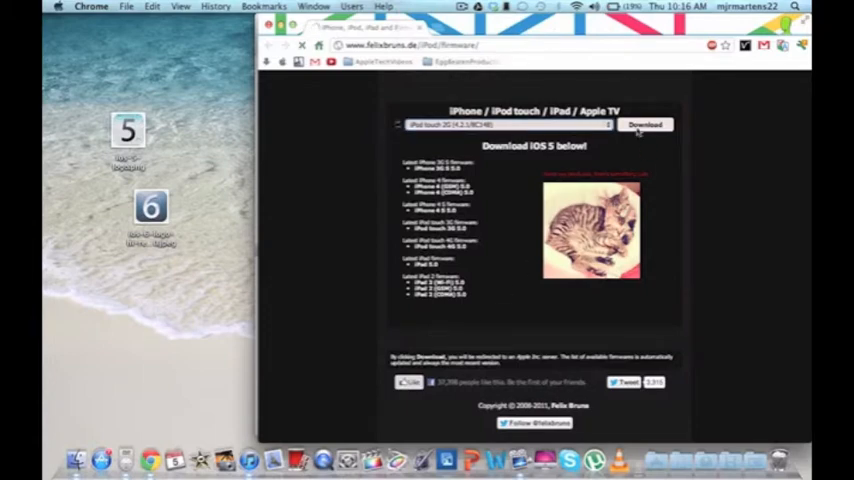
{"action": "left_click", "coordinate": [644, 124]}
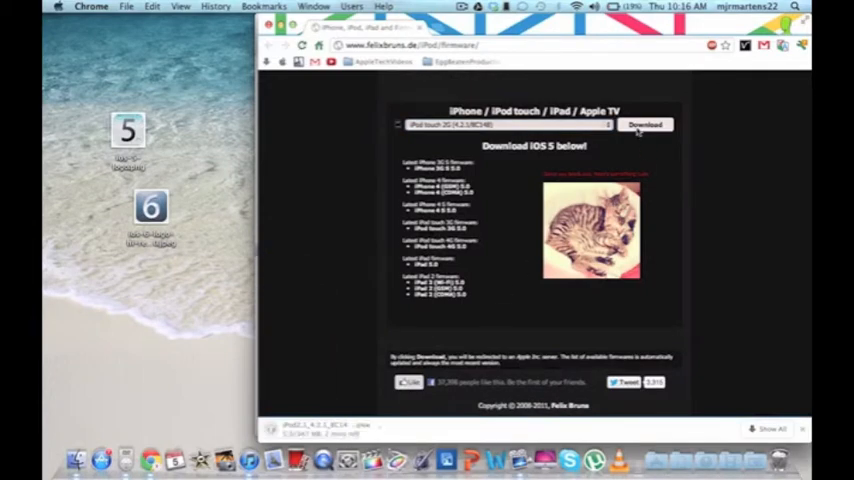